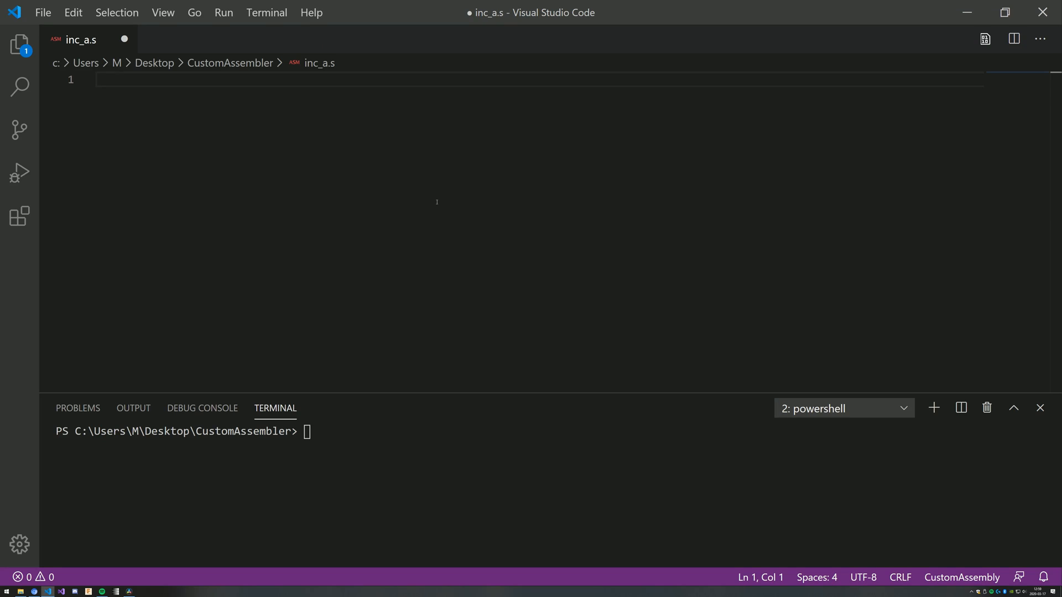
{"action": "mouse_move", "coordinate": [280, 198]}
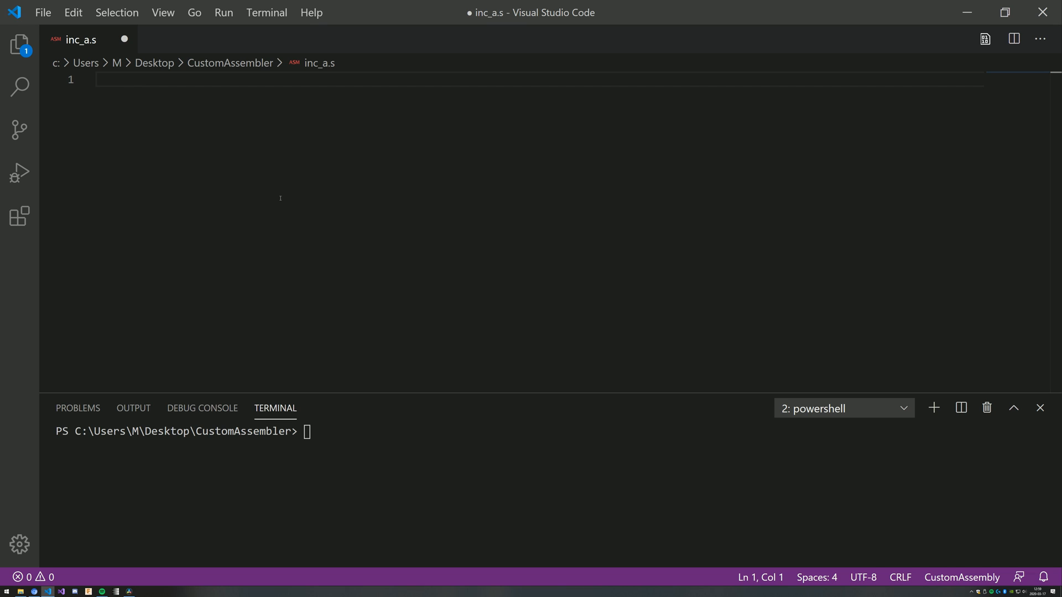
Write the _main loop that runs inc a then jmp loop, and clear the terminal.
{"action": "type", "text": "_main:"}
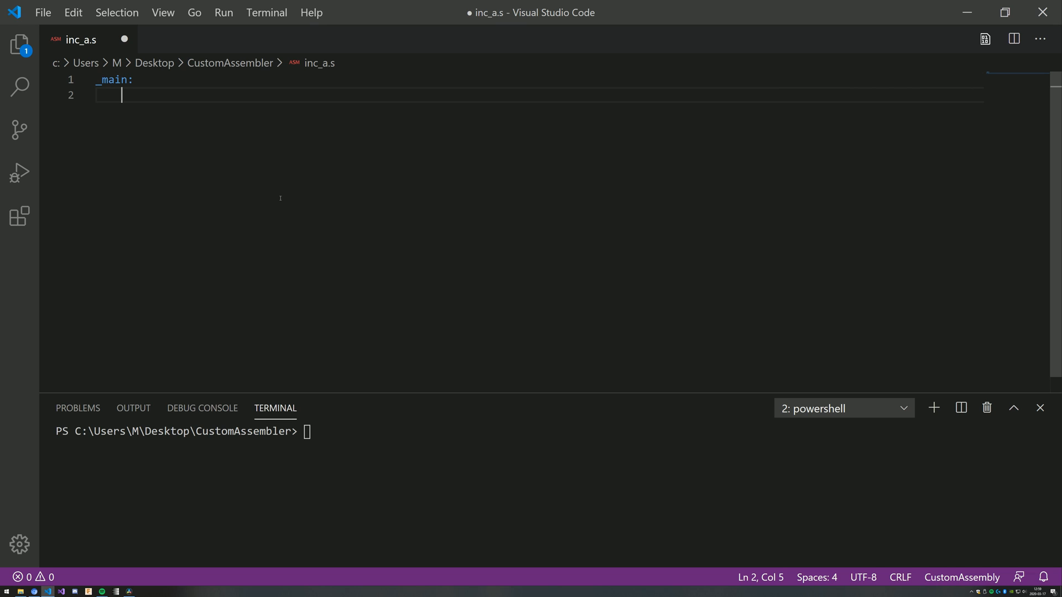
{"action": "type", "text": "loop:"}
{"action": "type", "text": "inc a"}
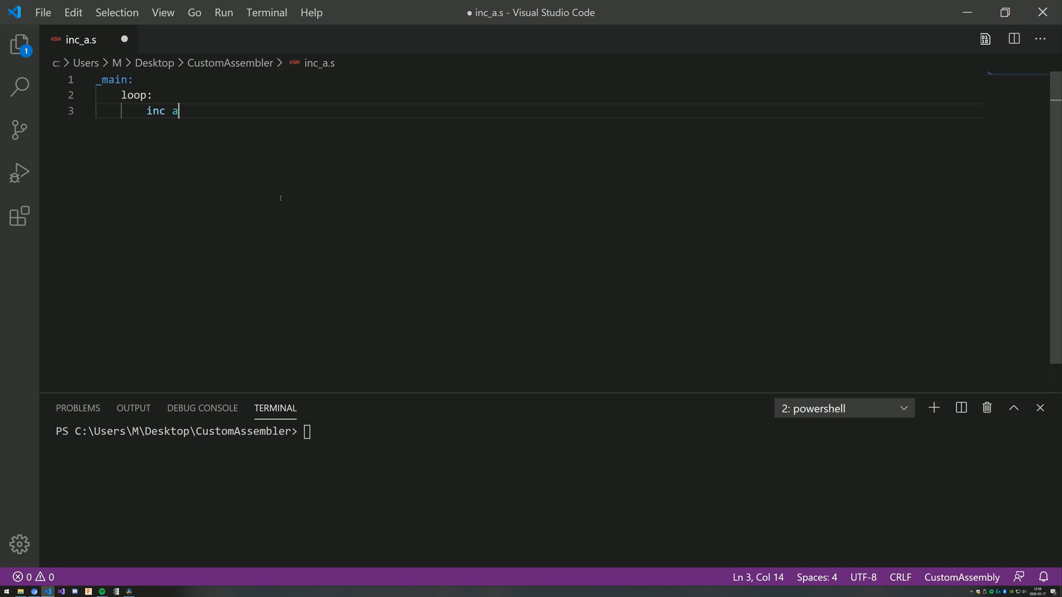
{"action": "key", "text": "Enter"}
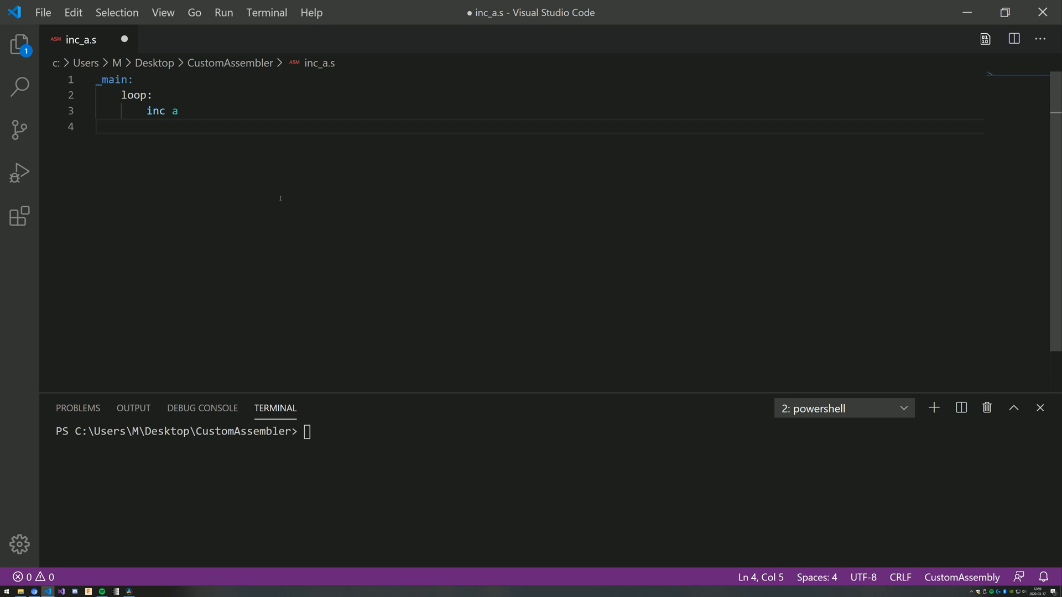
{"action": "type", "text": "jmp loo"}
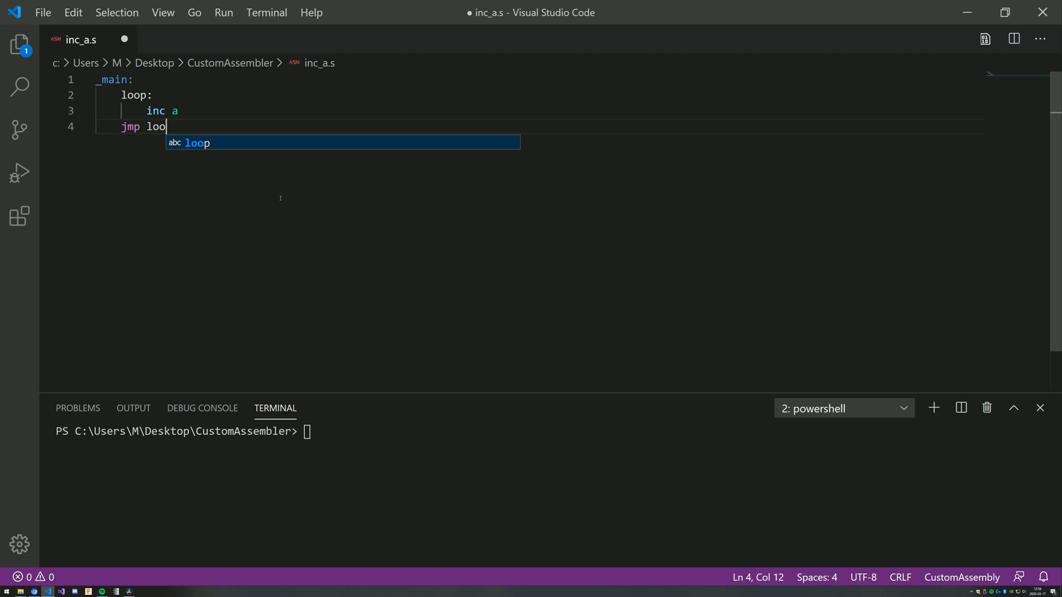
{"action": "type", "text": "p"}
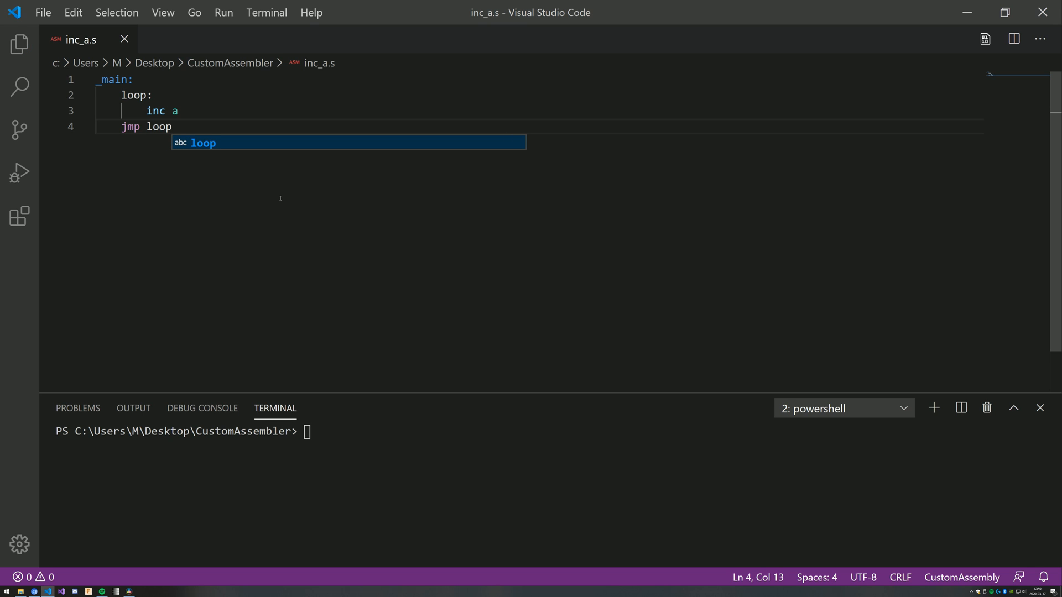
{"action": "type", "text": "clear everything for style points"}
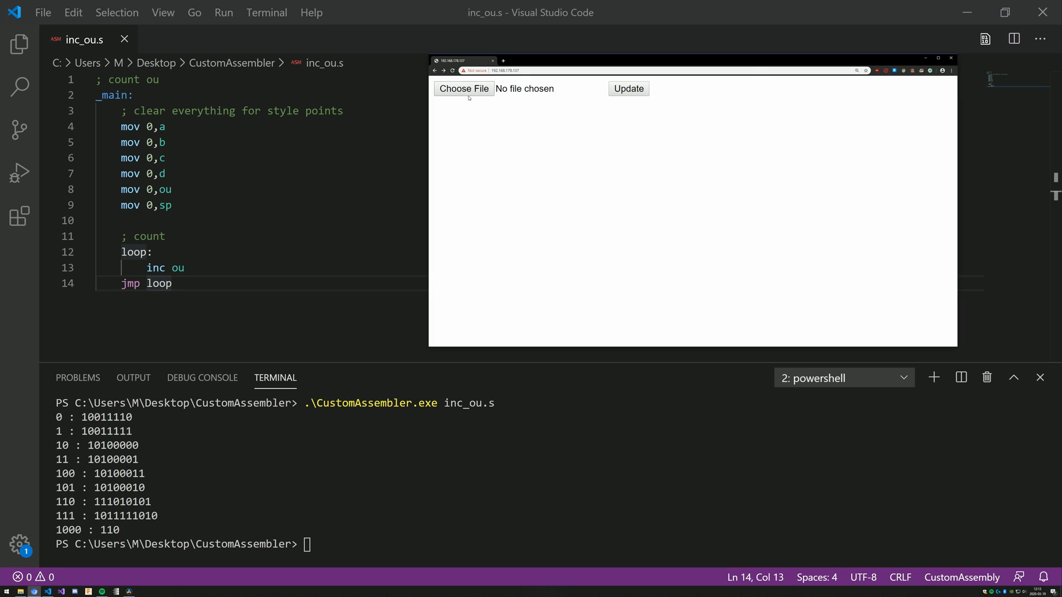
Select assembly.bin as the file to send to the programmer.
{"action": "left_click", "coordinate": [463, 89]}
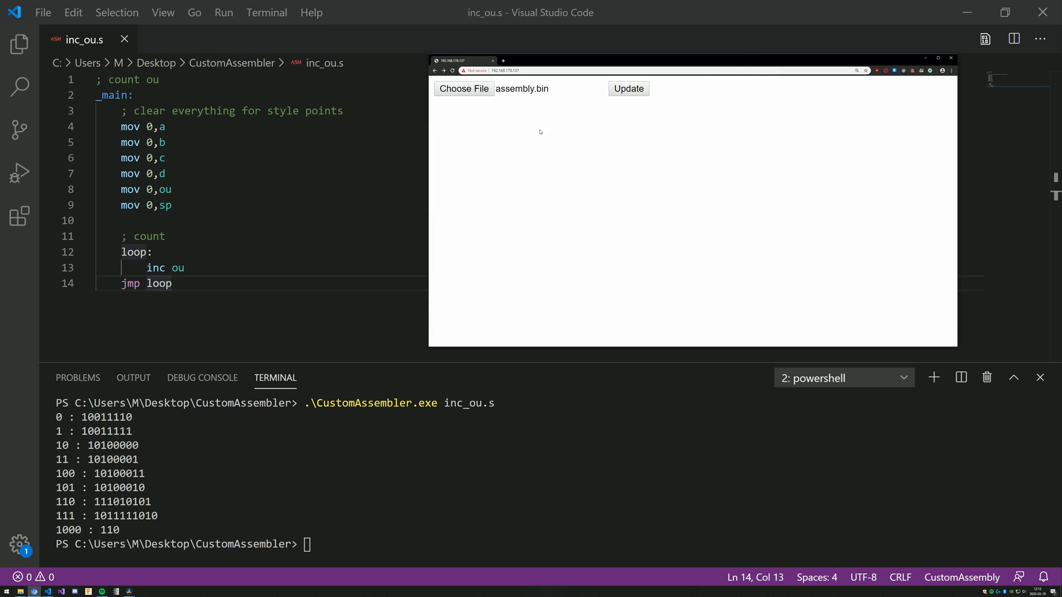